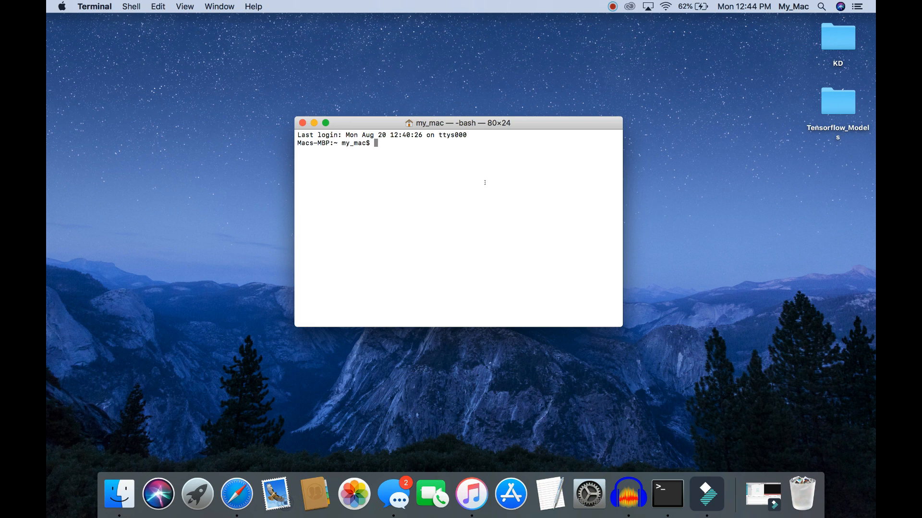
Step: Run 'source activate deeplearning' so the prompt shows the deeplearning environment
{"action": "type", "text": "source ac"}
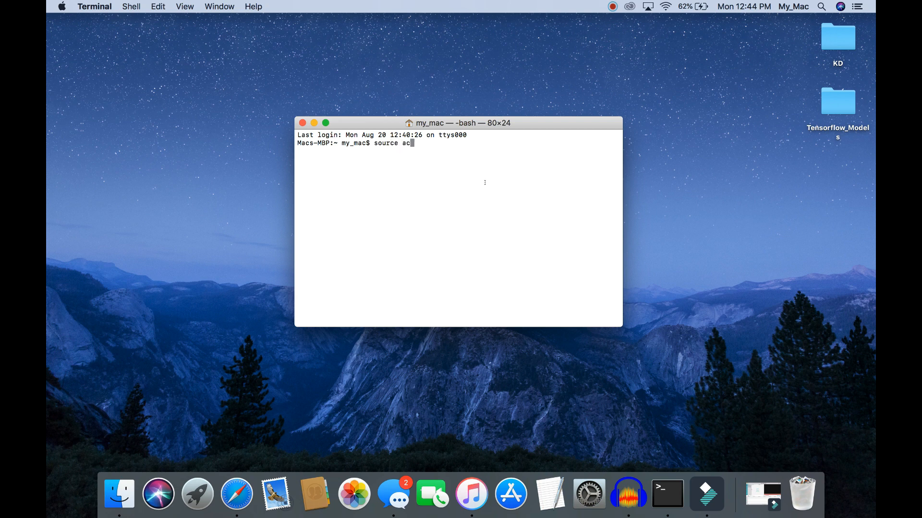
{"action": "type", "text": "tivate"}
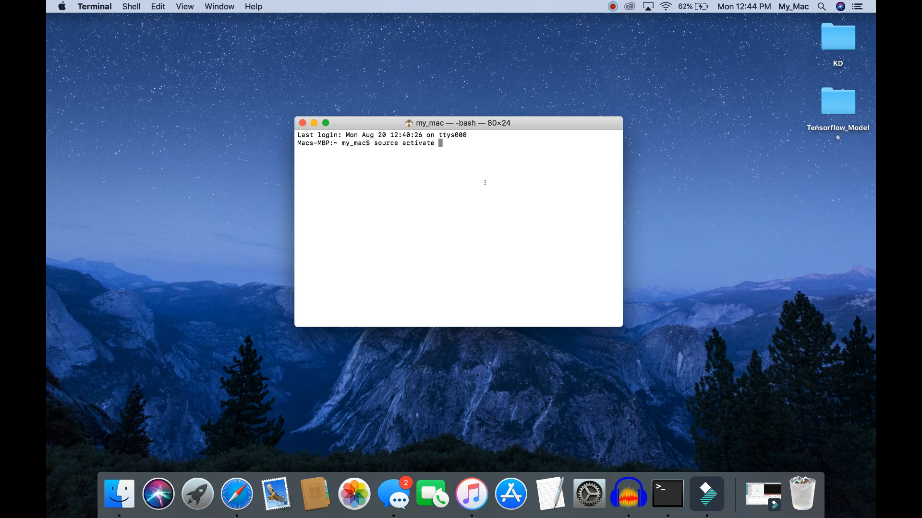
{"action": "type", "text": "dee"}
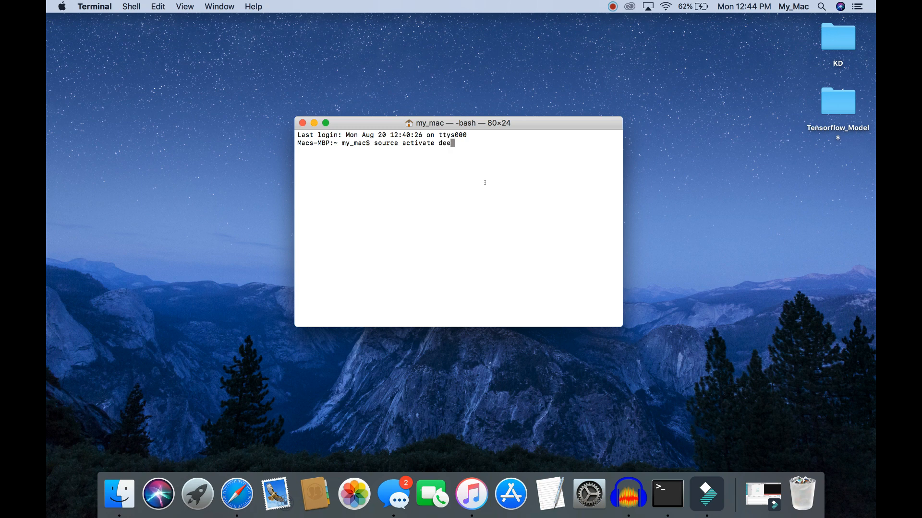
{"action": "key", "text": "Return"}
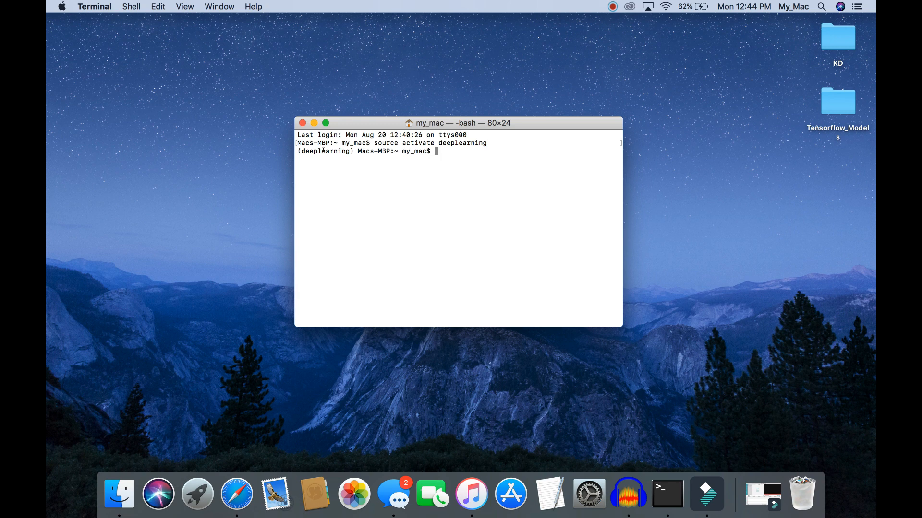
{"action": "double_click", "coordinate": [323, 151]}
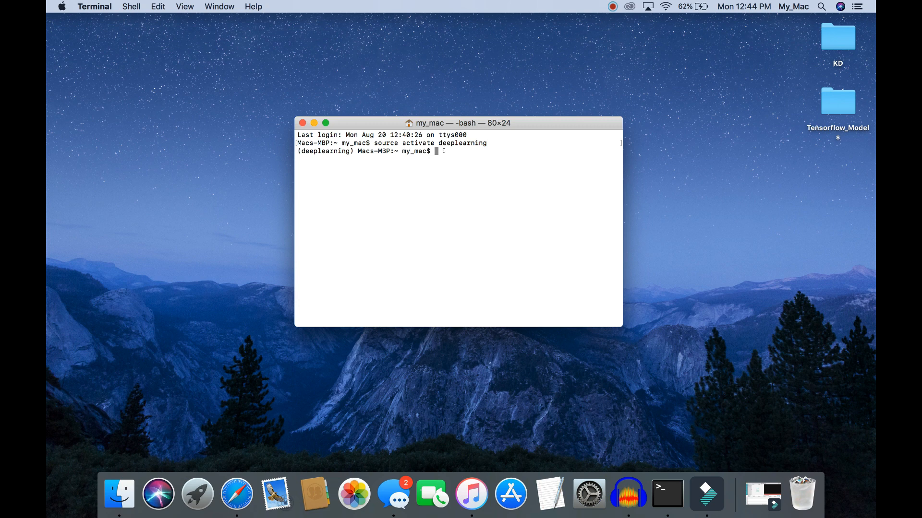
Step: Run 'conda install keras' and confirm with y, installing Keras 2.2.2 and TensorFlow 1.9.0
{"action": "type", "text": "cohda instal"}
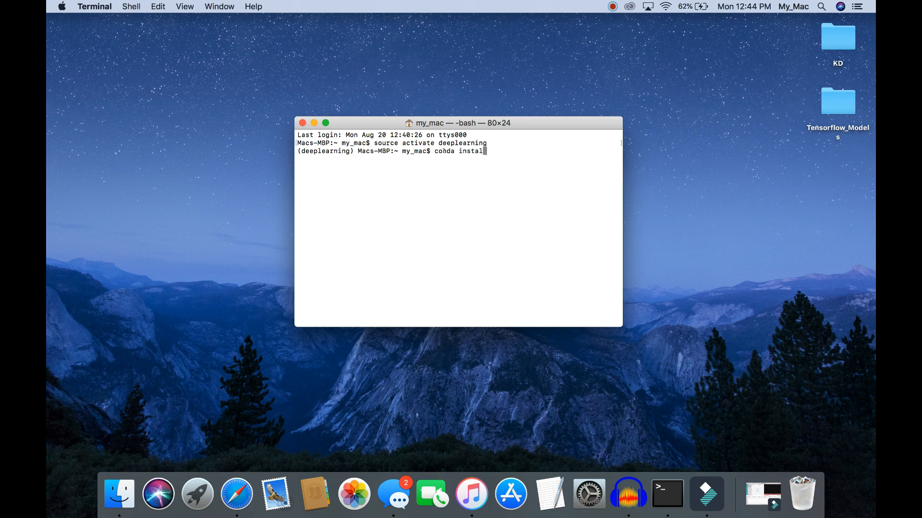
{"action": "type", "text": "keras="}
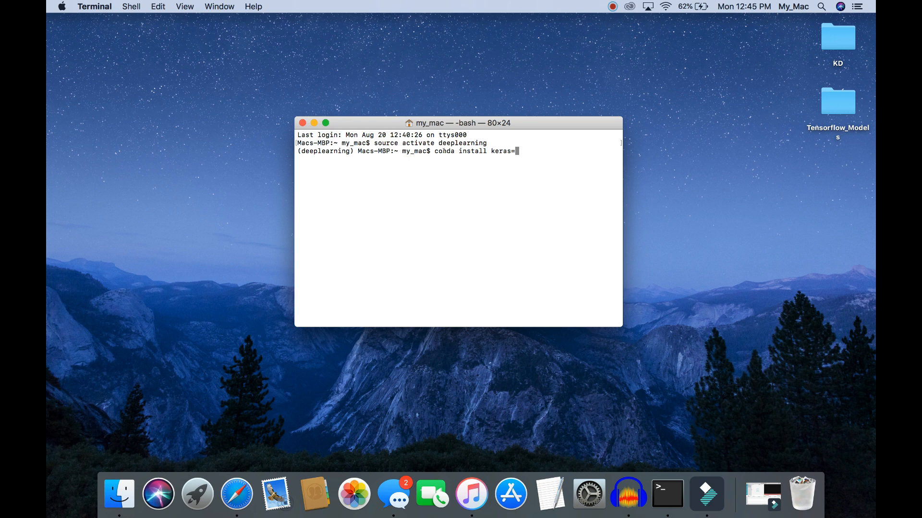
{"action": "key", "text": "Backspace"}
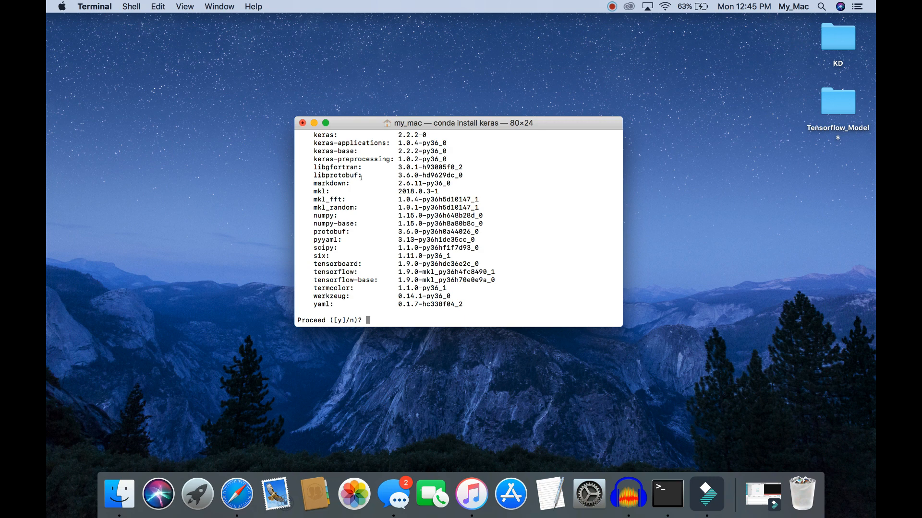
{"action": "scroll", "scroll_direction": "up", "scroll_amount": 3}
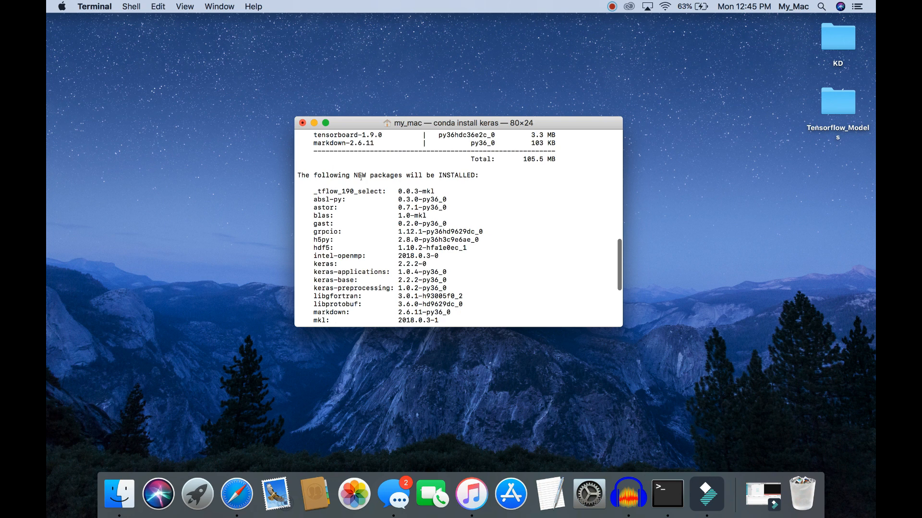
{"action": "scroll", "scroll_direction": "down", "scroll_amount": 3}
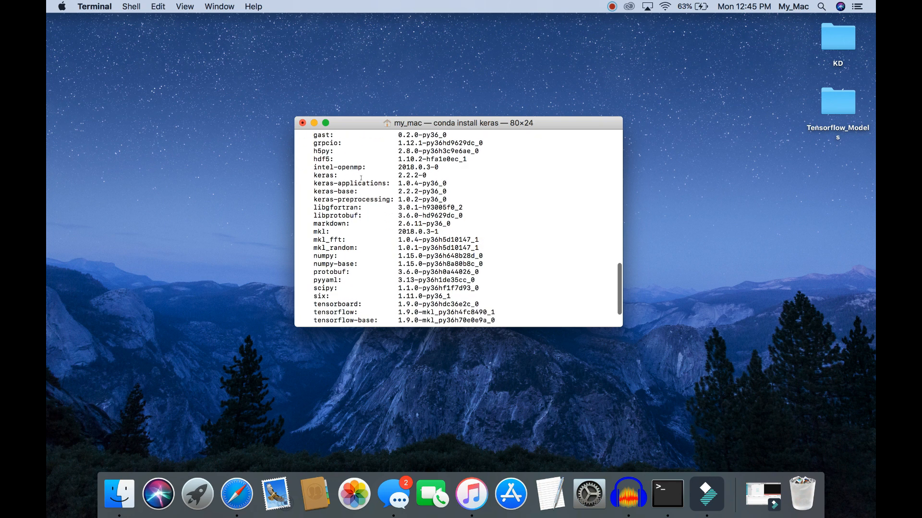
{"action": "scroll", "scroll_direction": "down", "scroll_amount": 3}
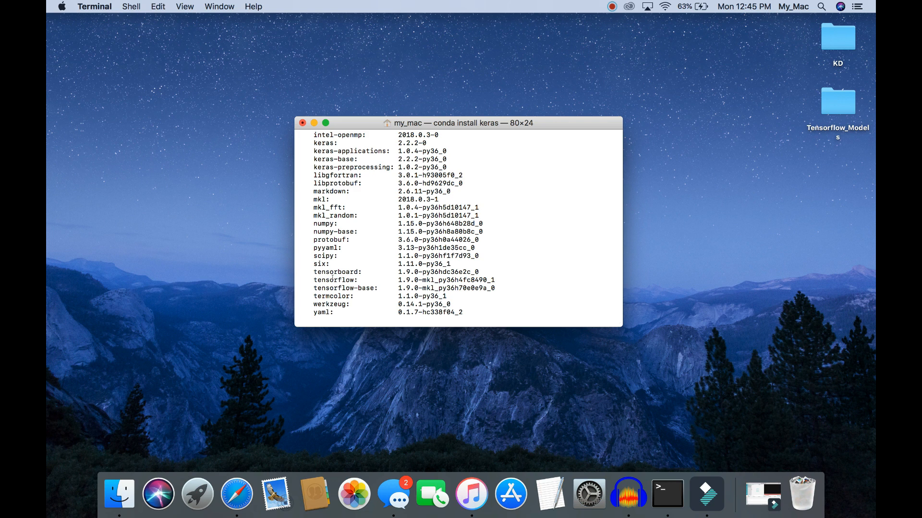
{"action": "scroll", "scroll_direction": "down", "scroll_amount": 3}
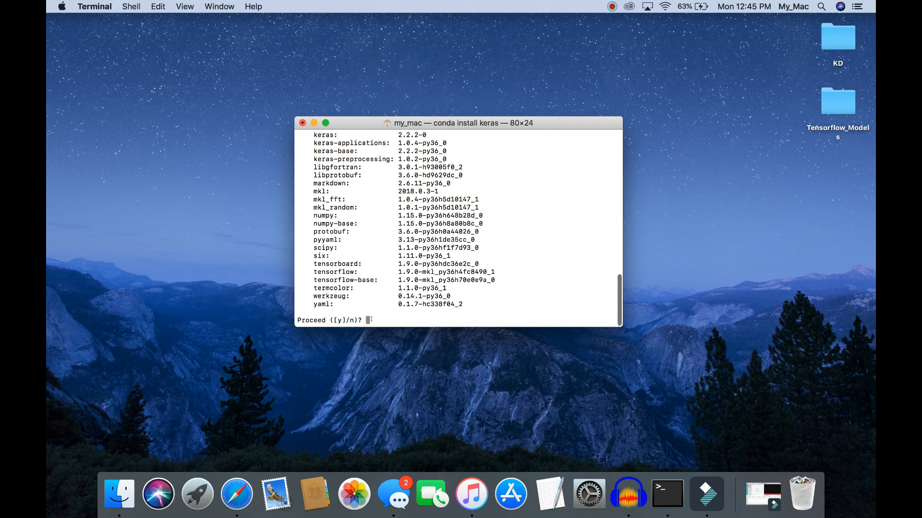
{"action": "type", "text": "y"}
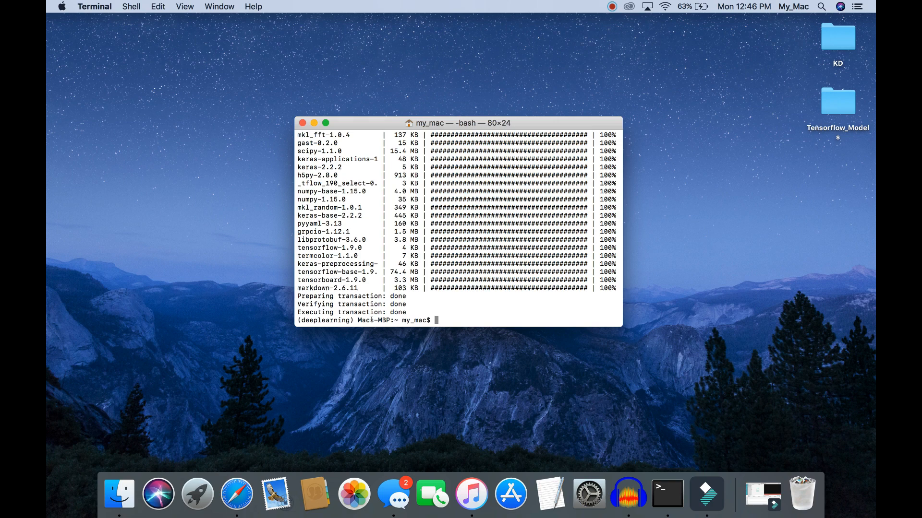
Step: Import keras in Python, see the TensorFlow backend message, then exit() to the shell
{"action": "type", "text": "python"}
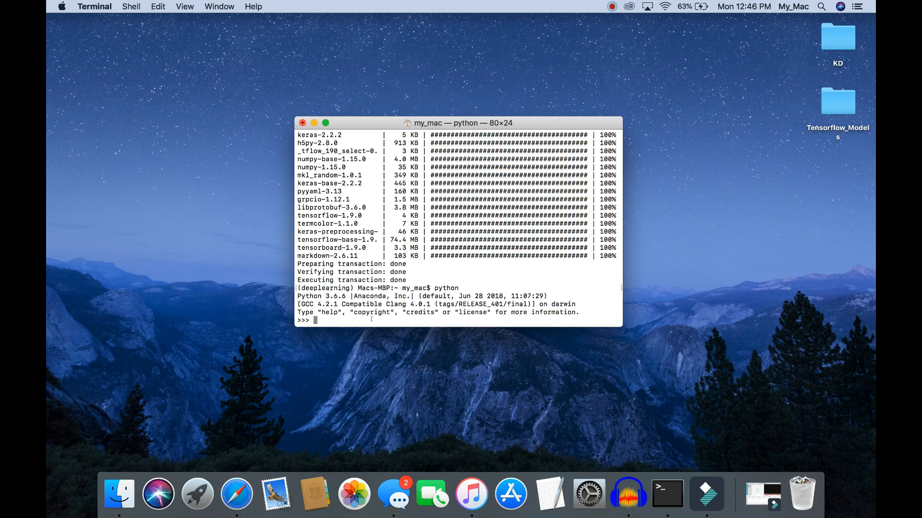
{"action": "type", "text": "imp"}
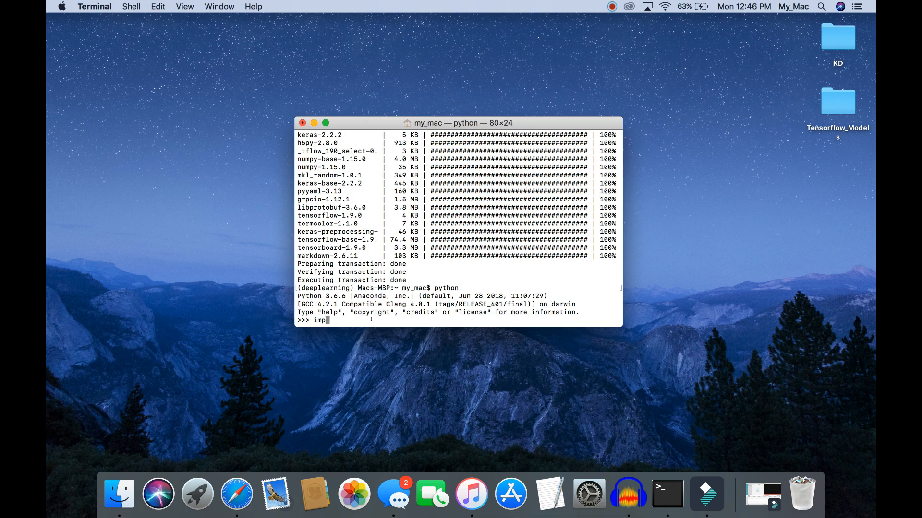
{"action": "type", "text": "ort k"}
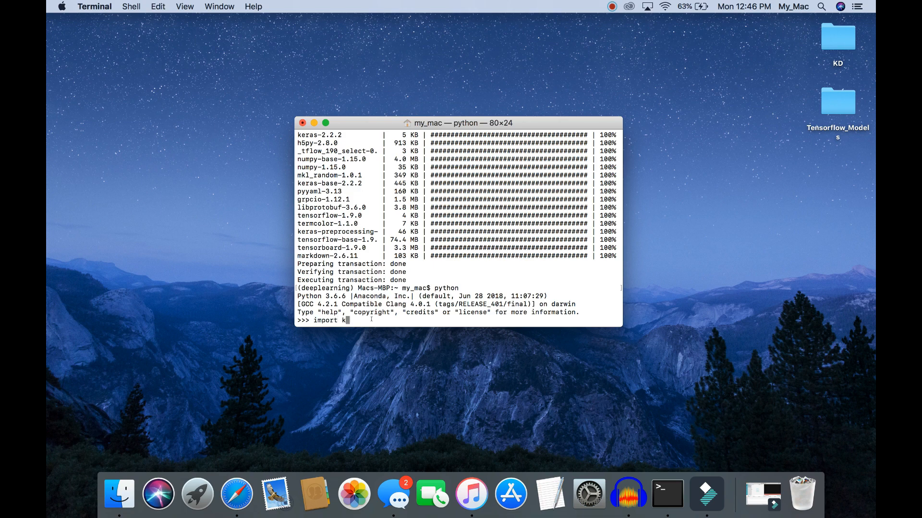
{"action": "key", "text": "Return"}
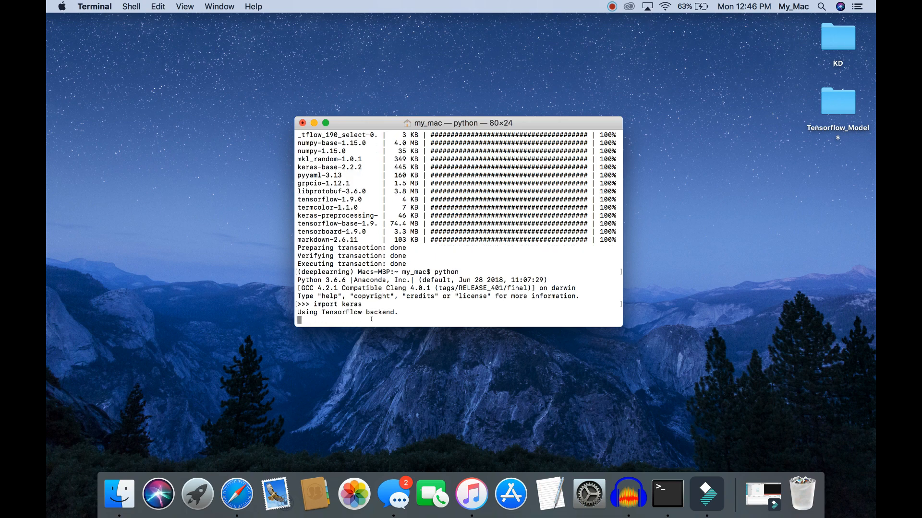
{"action": "key", "text": "Return"}
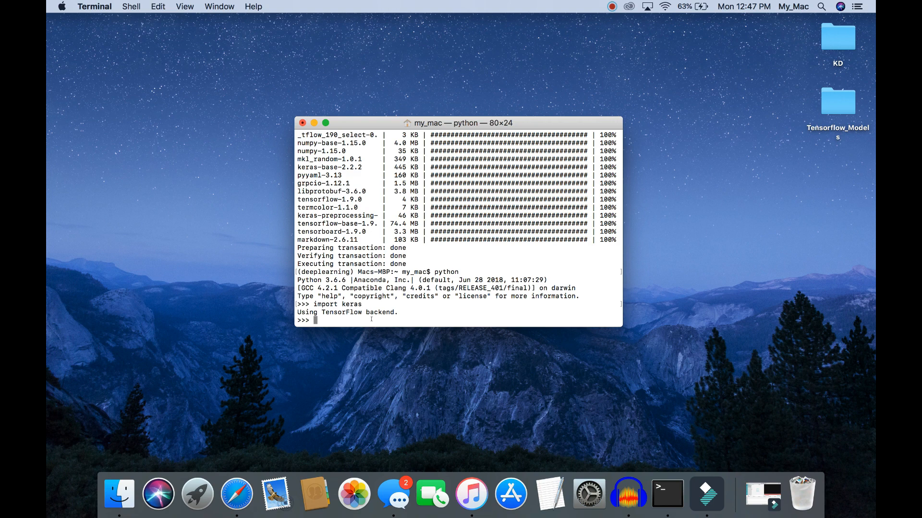
{"action": "type", "text": "exit("}
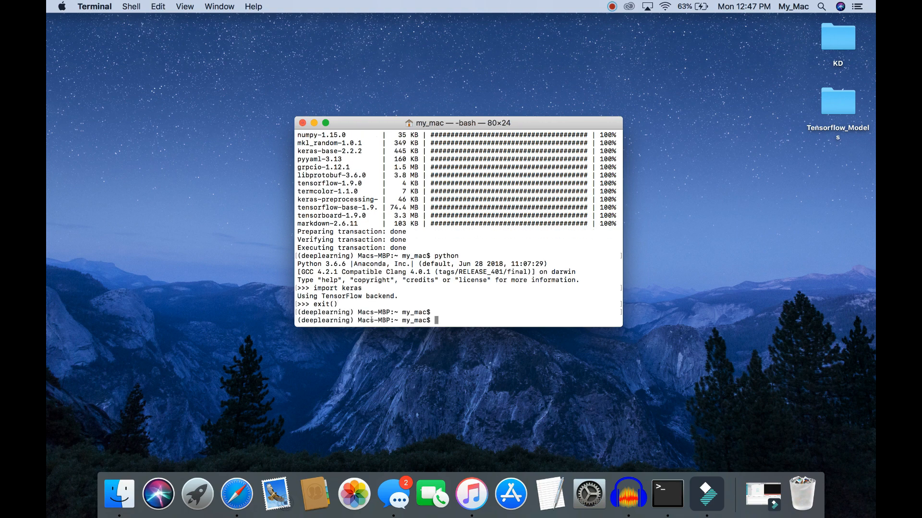
Step: Run 'conda install theano' and confirm with y, installing Theano 1.0.2 and its compilers
{"action": "type", "text": "coda"}
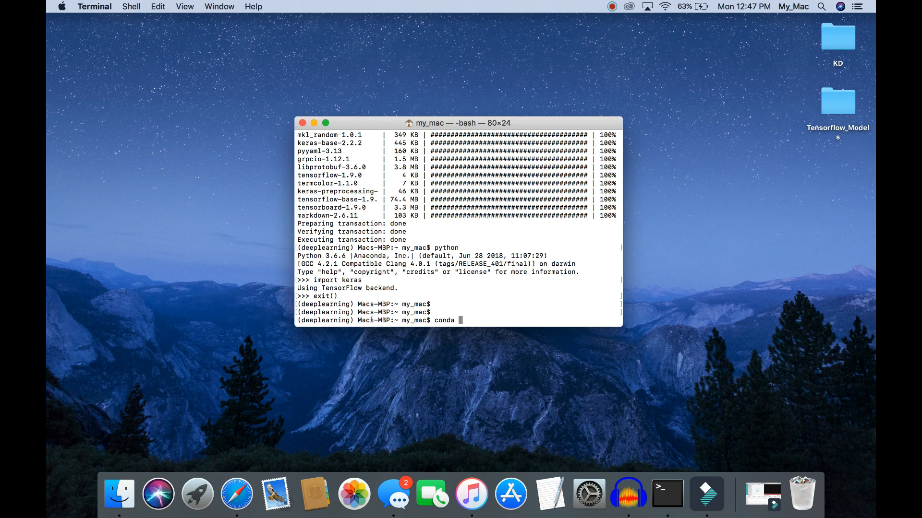
{"action": "type", "text": "install"}
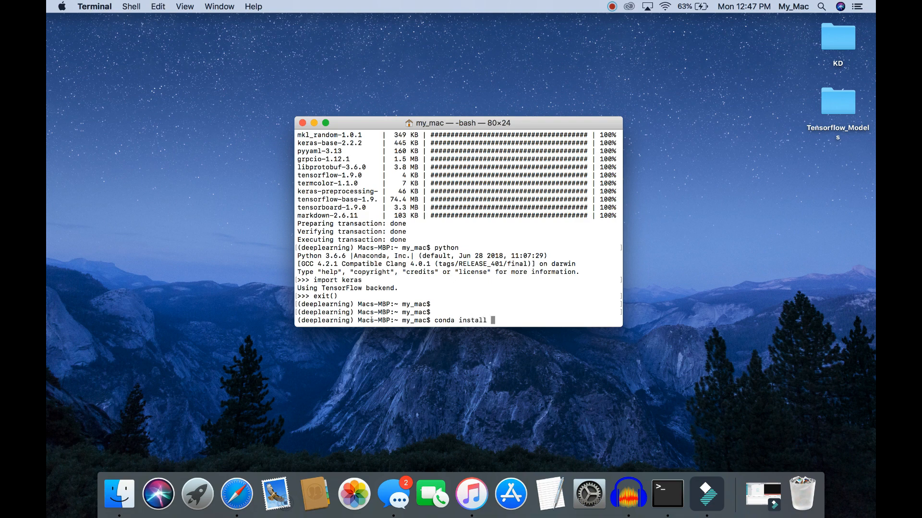
{"action": "type", "text": "theano"}
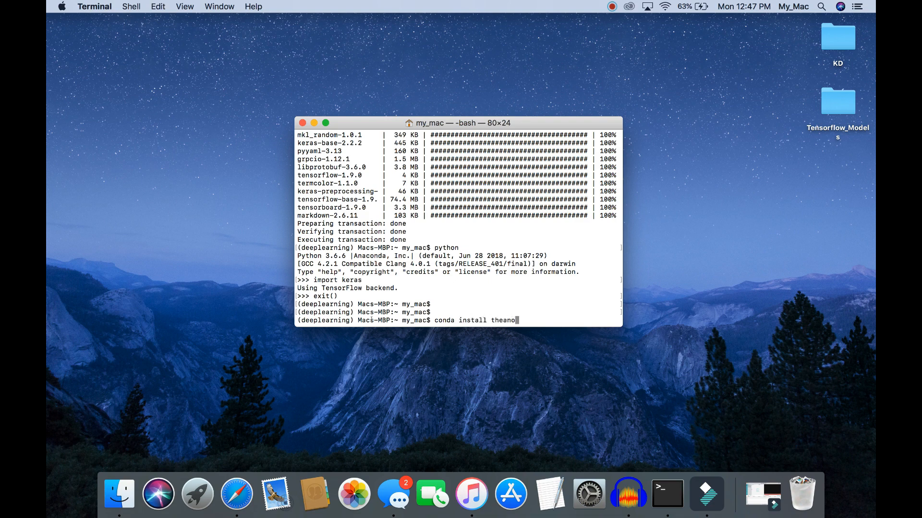
{"action": "key", "text": "Return"}
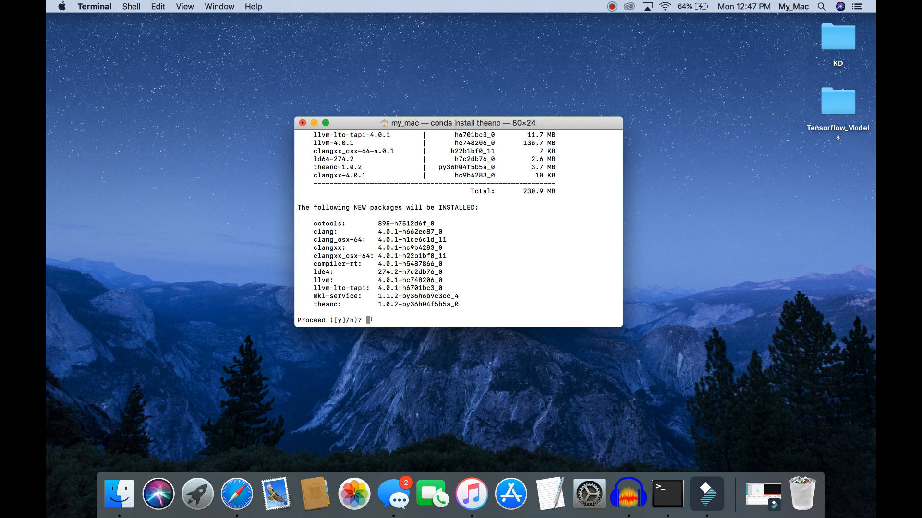
{"action": "type", "text": "y"}
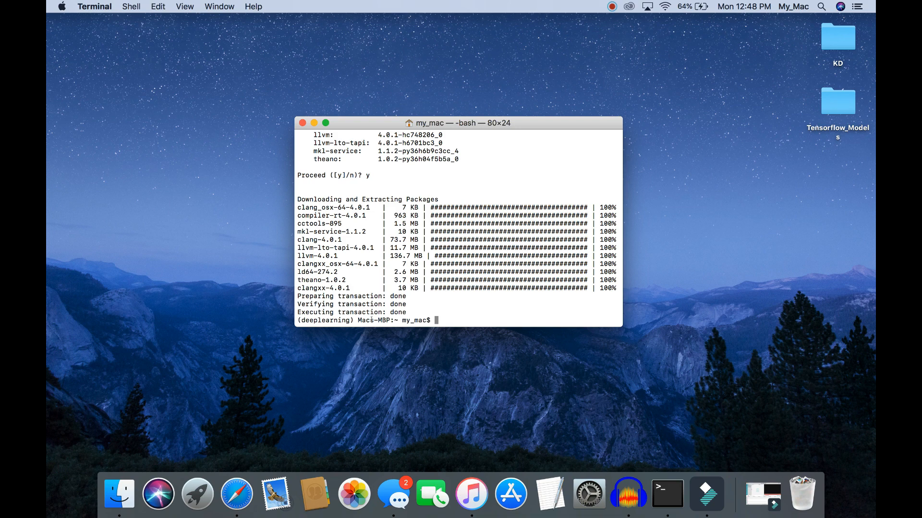
Step: Import theano in a Python session without errors, then exit back to the shell
{"action": "type", "text": "p"}
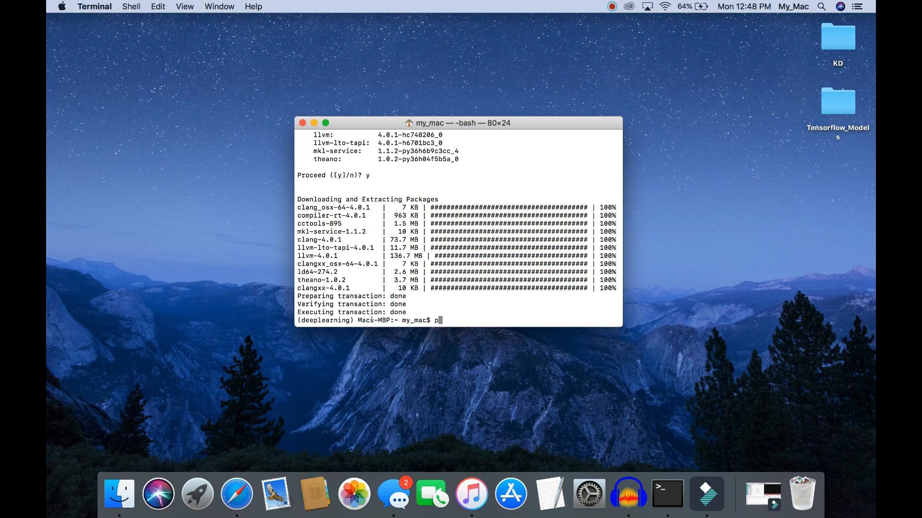
{"action": "key", "text": "Return"}
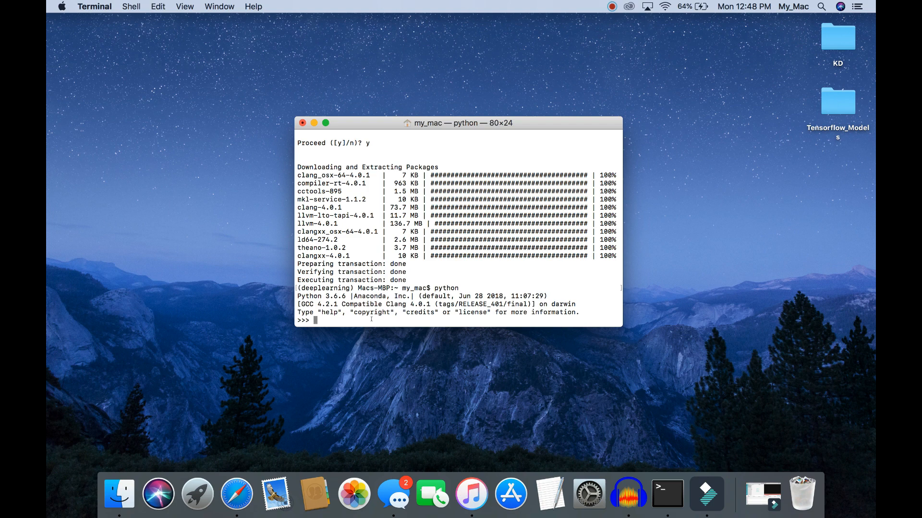
{"action": "type", "text": "import t"}
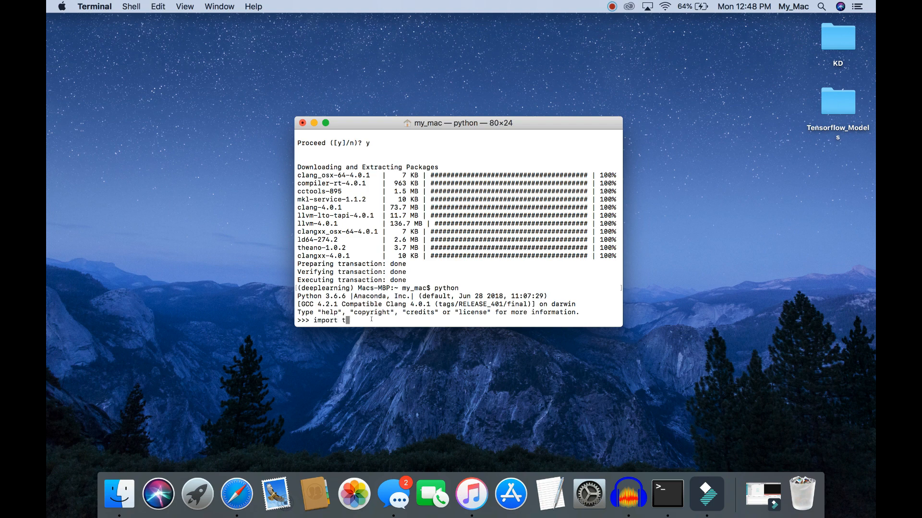
{"action": "type", "text": "heano"}
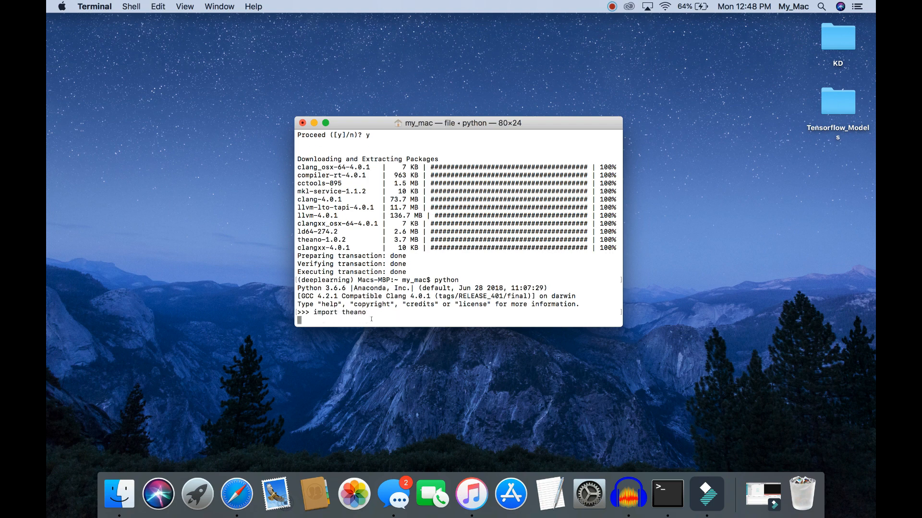
{"action": "key", "text": "Return"}
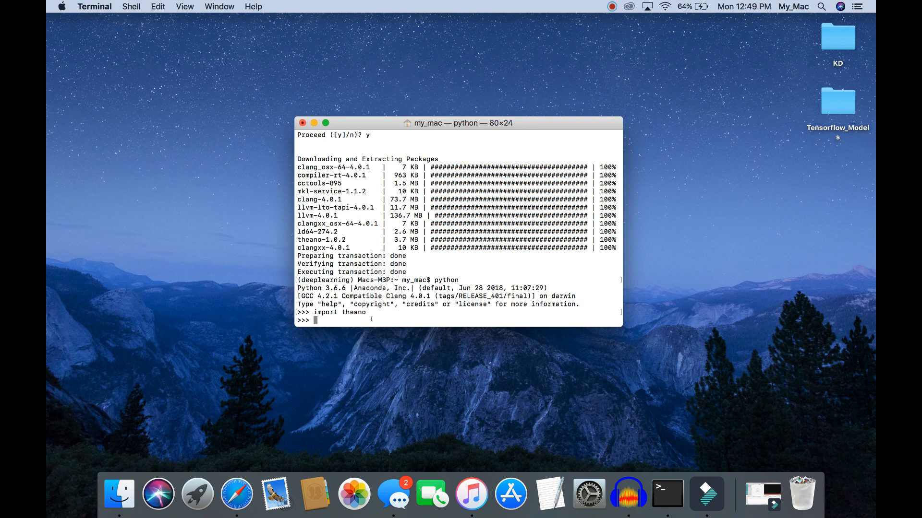
{"action": "type", "text": "e"}
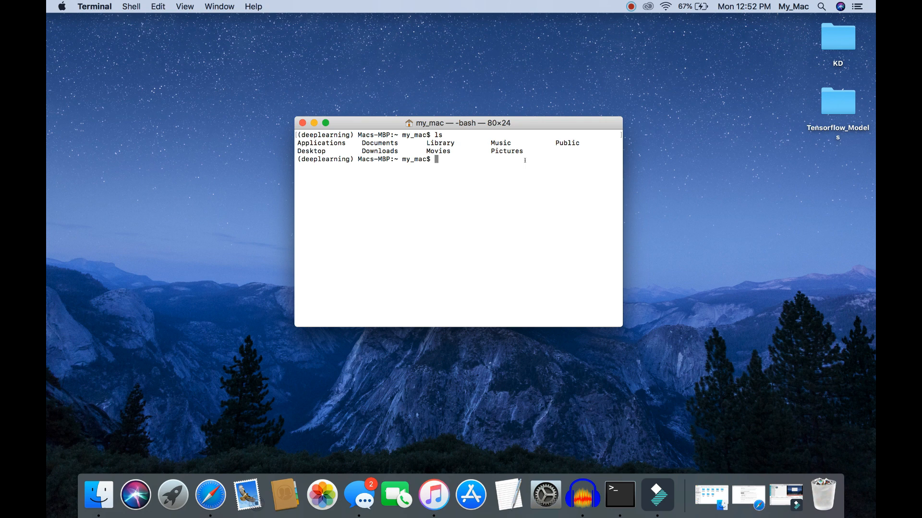
Step: Change into the .keras folder and launch nano on keras.json
{"action": "type", "text": "cd"}
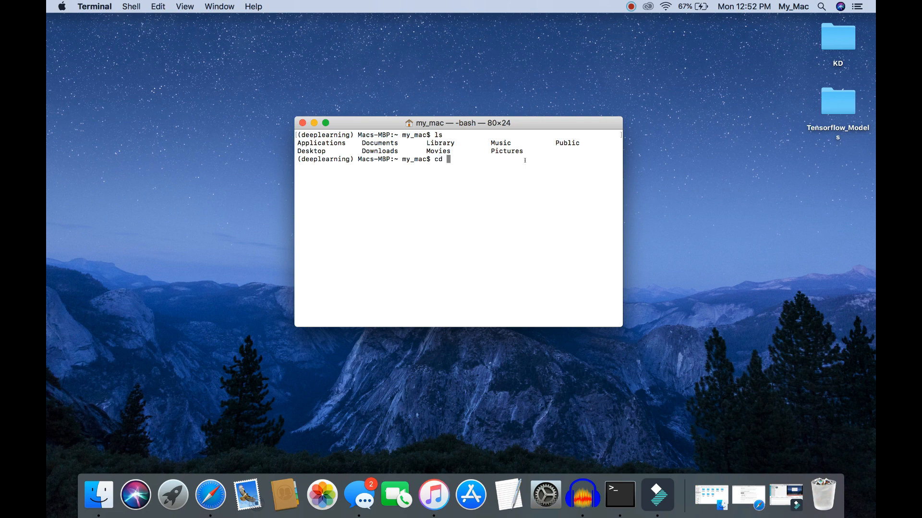
{"action": "type", "text": ".ke"}
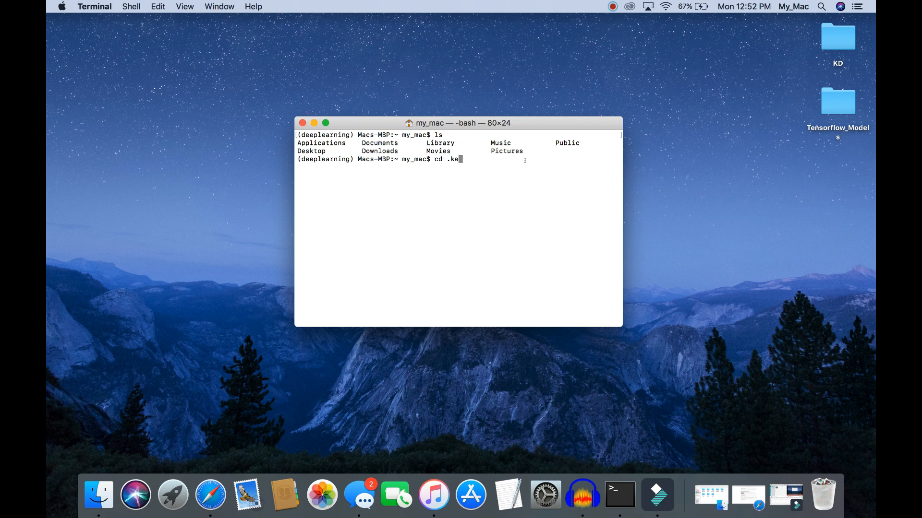
{"action": "key", "text": "Return"}
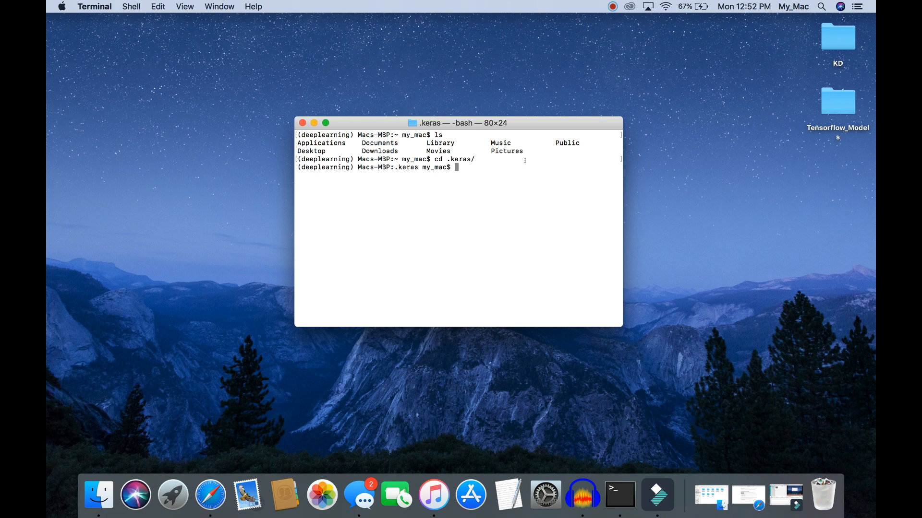
{"action": "type", "text": "nano"}
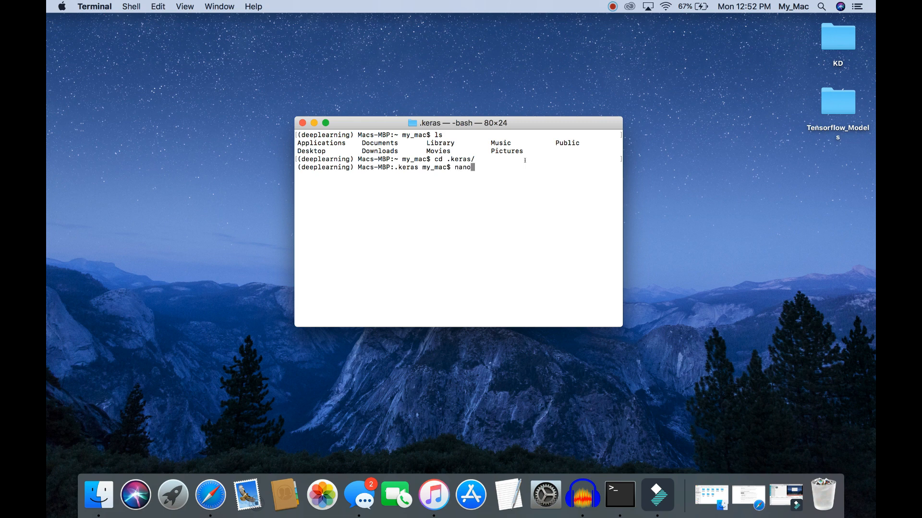
{"action": "type", "text": "keras.json"}
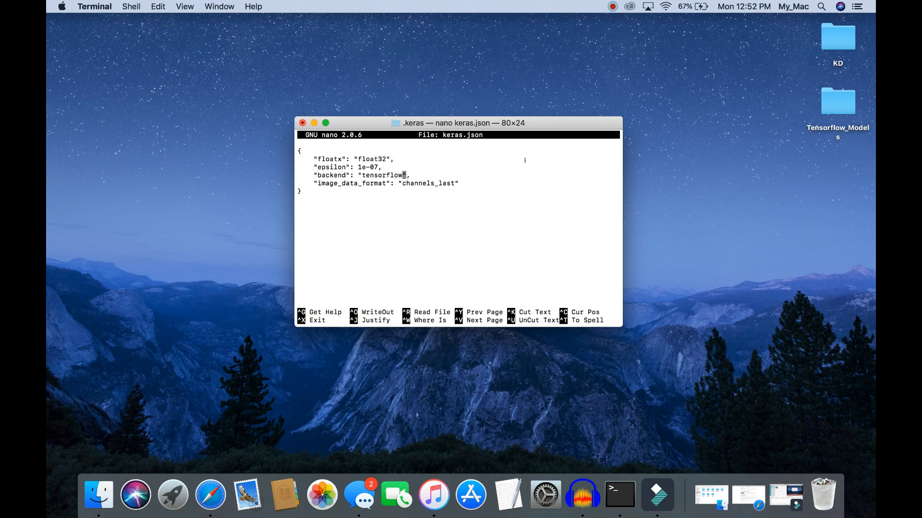
Step: Replace the backend value 'tensorflow' with 'theano' in keras.json and save on exit
{"action": "key", "text": "Backspace"}
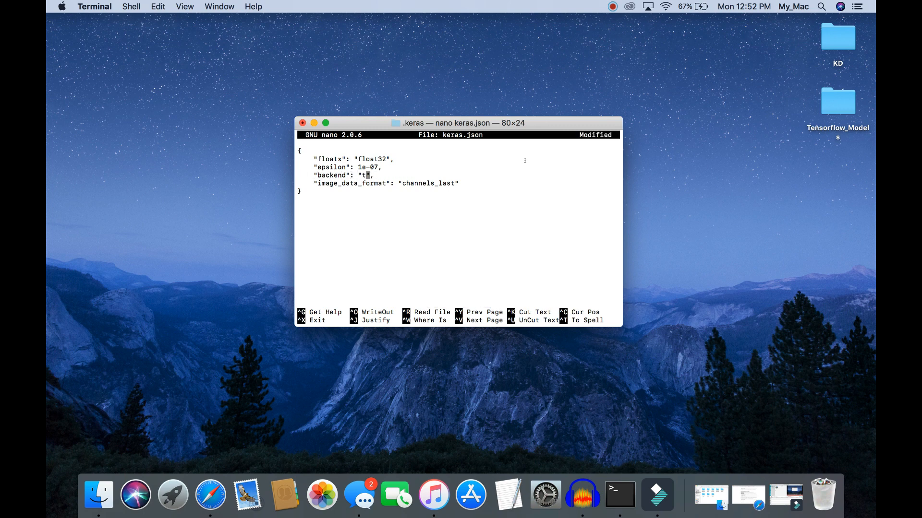
{"action": "type", "text": "heano"}
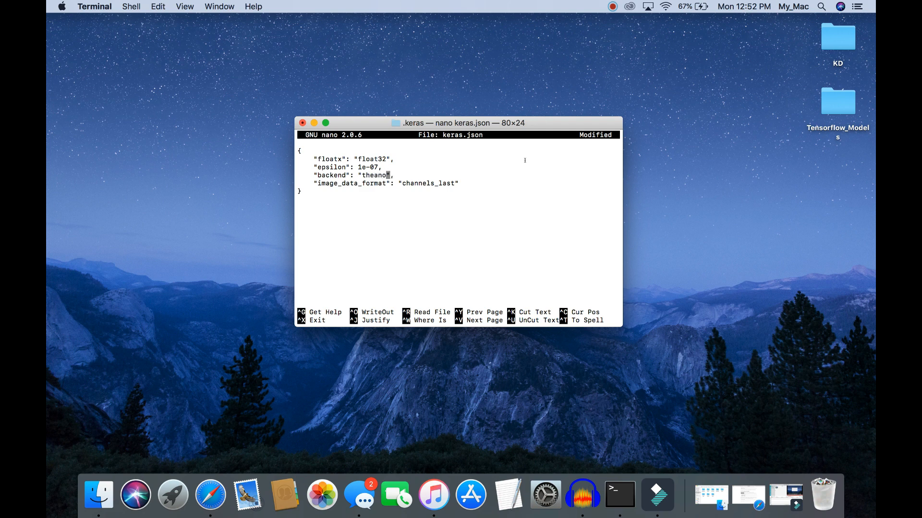
{"action": "key", "text": "ctrl+x"}
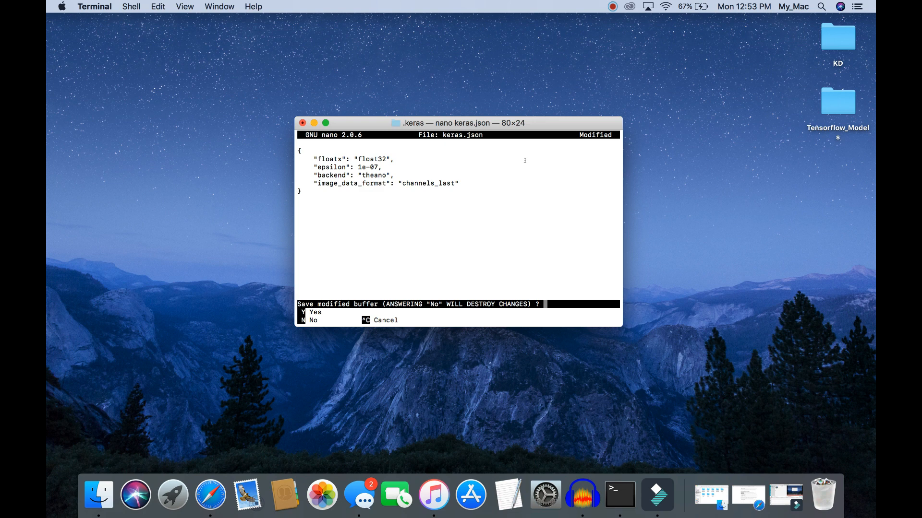
{"action": "key", "text": "y"}
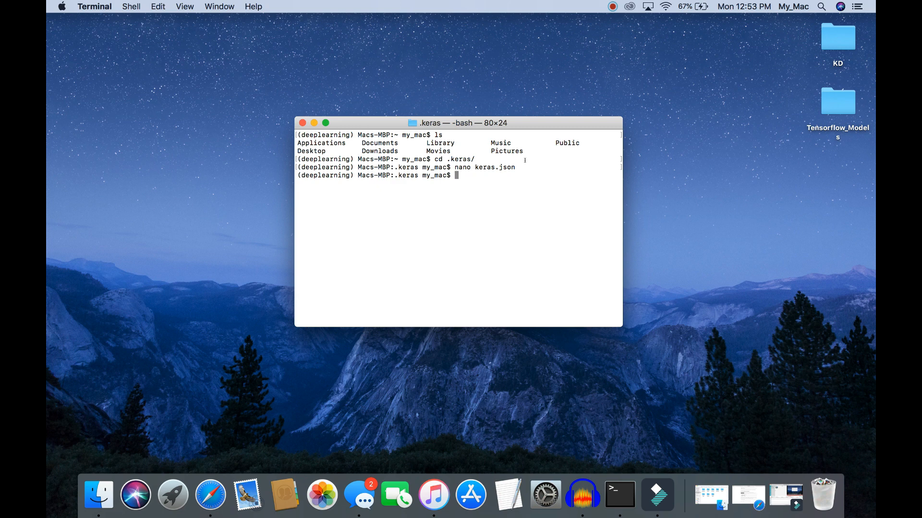
Step: Start a new Python interpreter and begin typing 'import keras'
{"action": "type", "text": "py"}
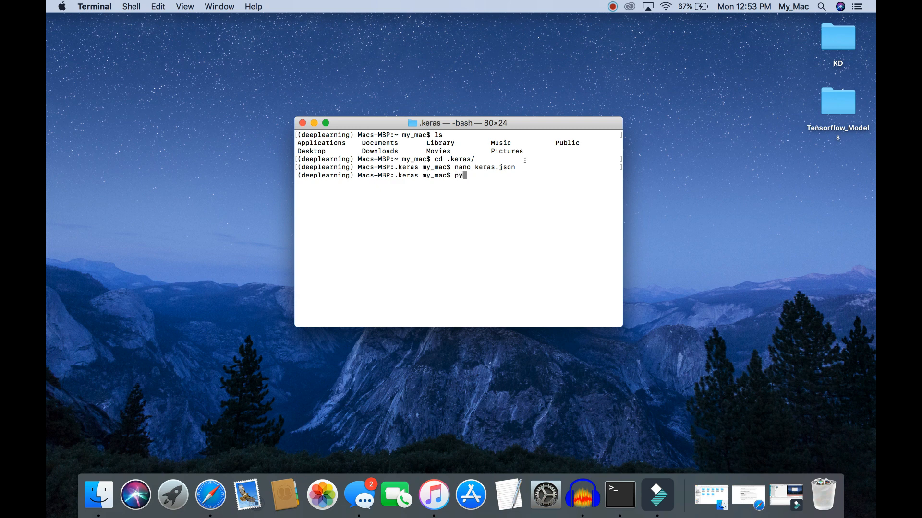
{"action": "key", "text": "Return"}
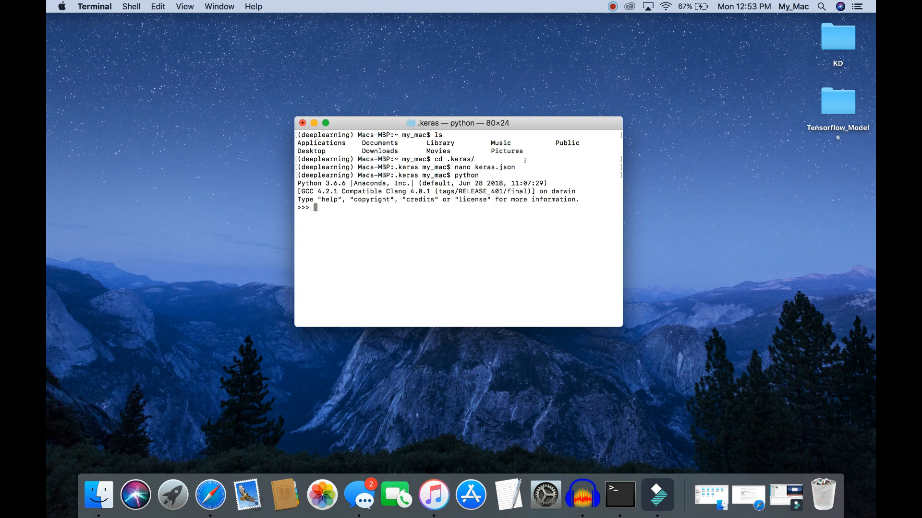
{"action": "type", "text": "import"}
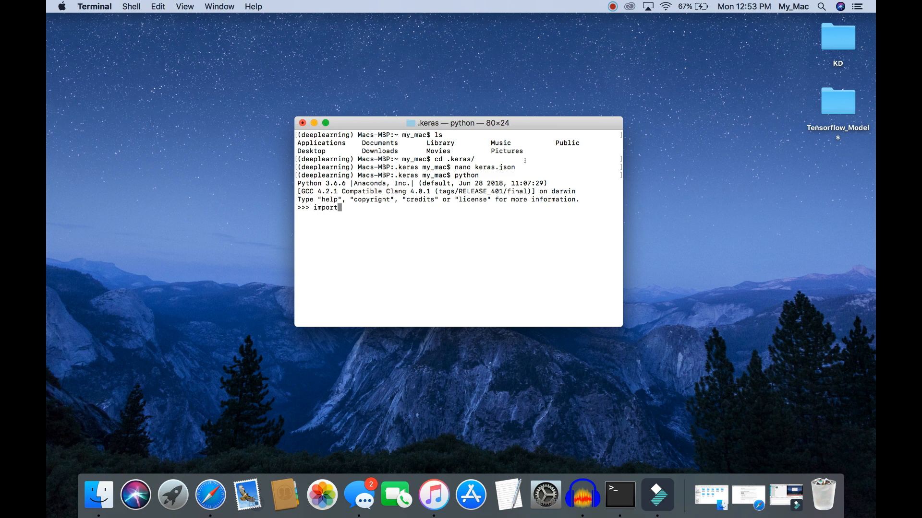